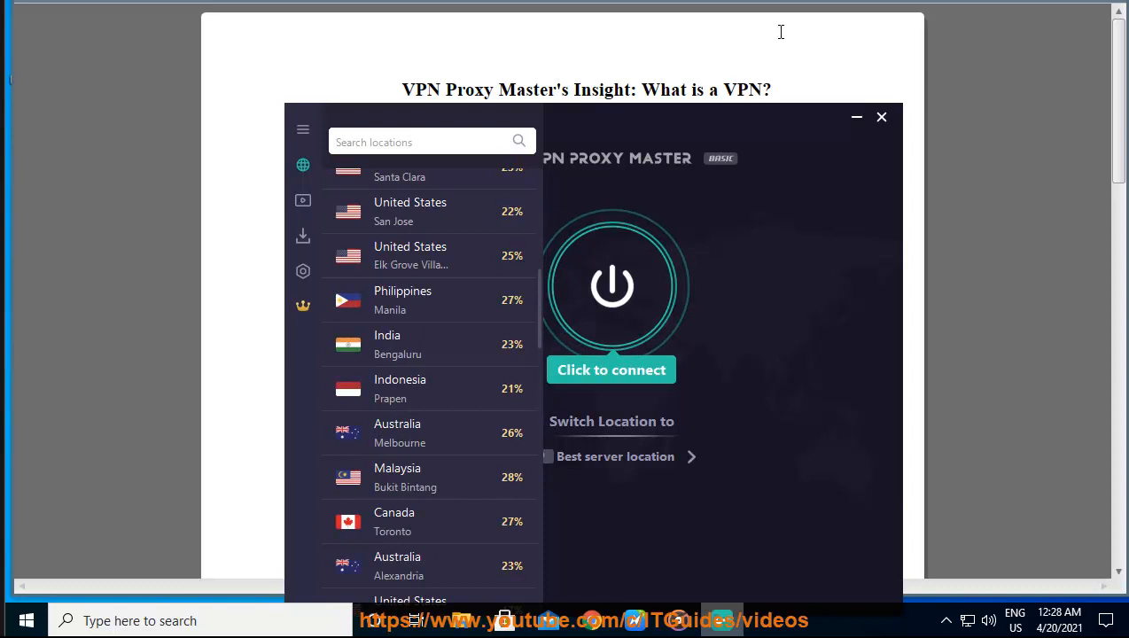
# - Focus the Word VPN explainer and scroll past the images to page two
pyautogui.click(881, 116)
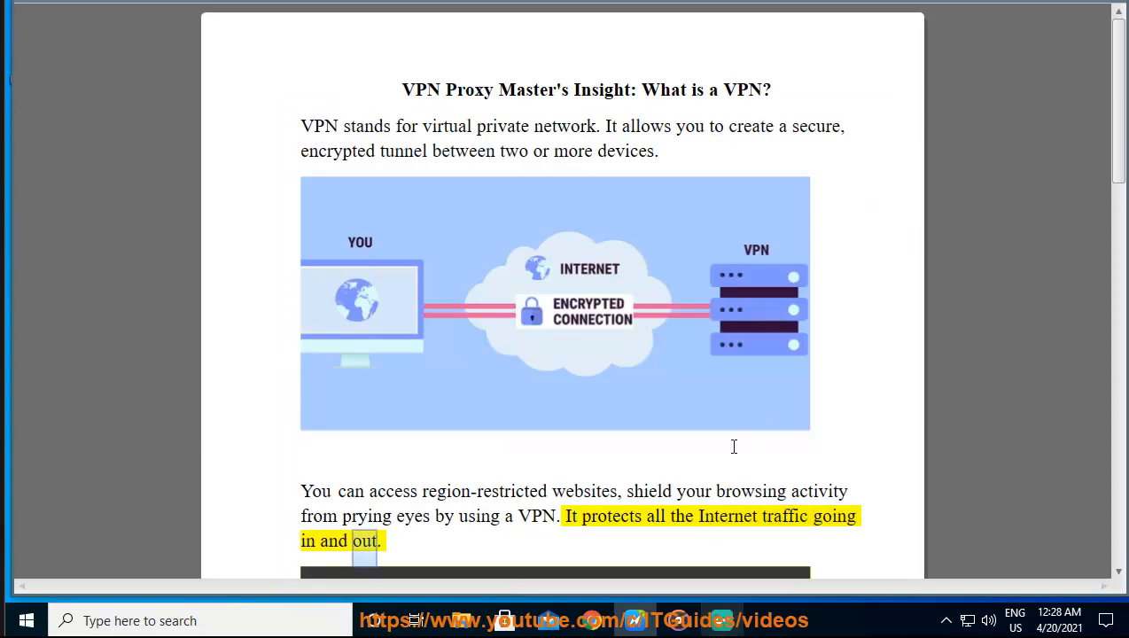
pyautogui.scroll(-3)
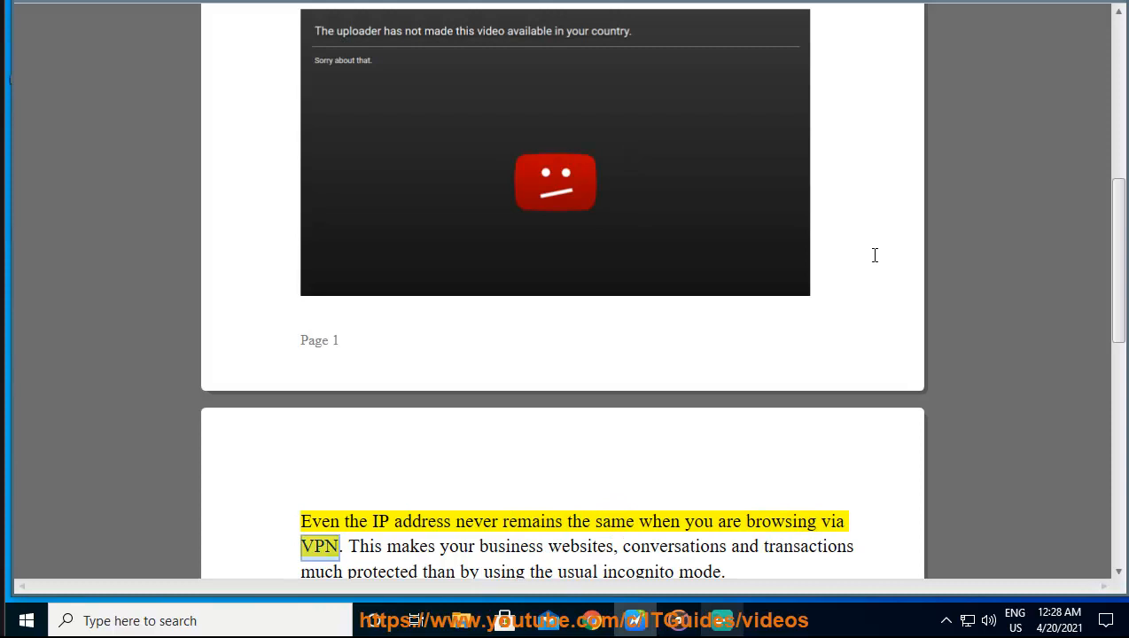
pyautogui.scroll(-3)
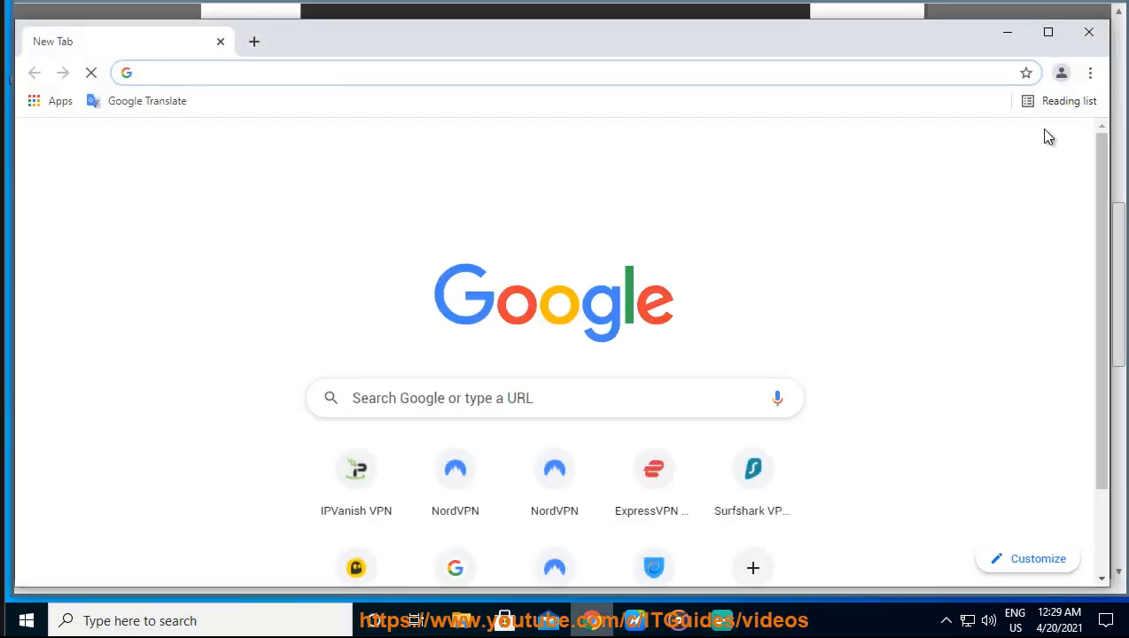
# - Choose New incognito window from Chrome's three-dot menu
pyautogui.click(1091, 73)
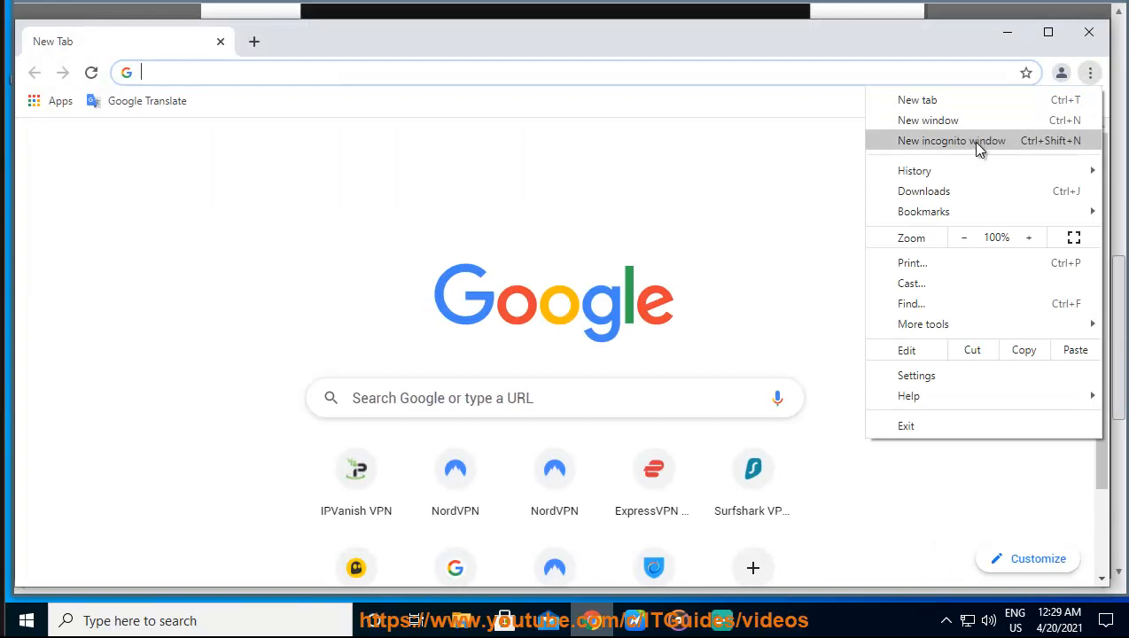
pyautogui.click(951, 140)
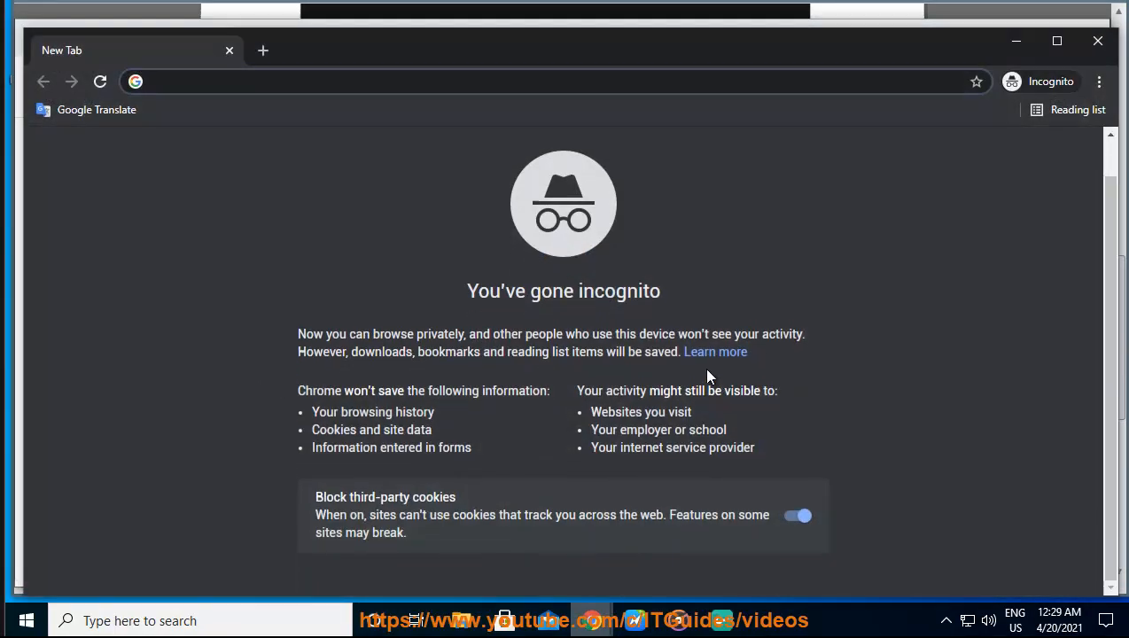